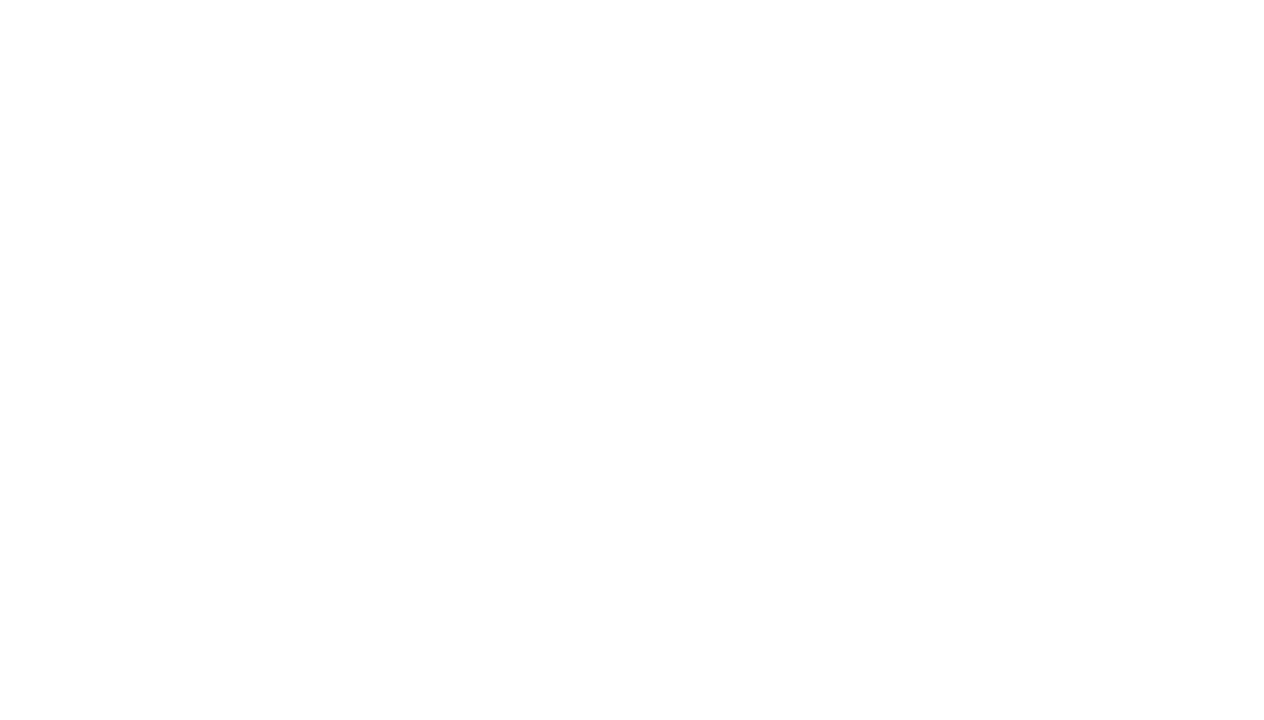
# Write 98 − 23 in blue with its underline, add red (20+3) working and 75, then write 68 − 25.
pyautogui.click(295, 295)
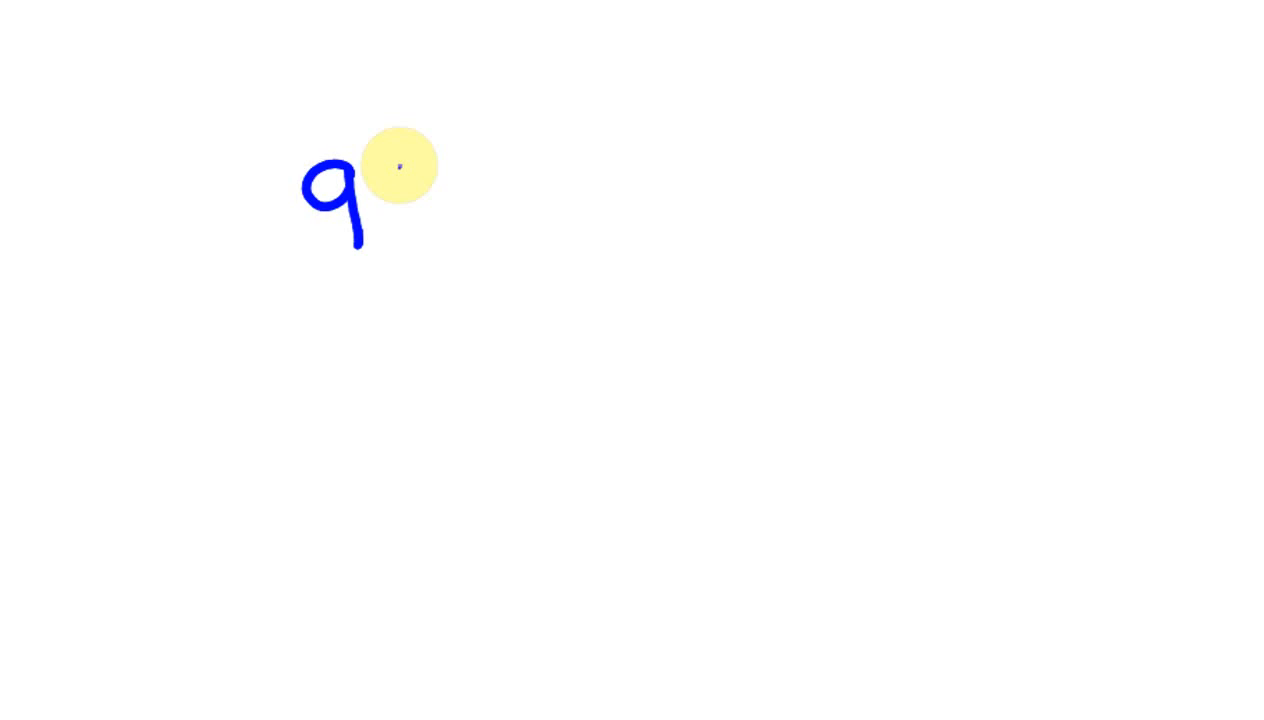
pyautogui.moveTo(400, 165); pyautogui.dragTo(300, 305)
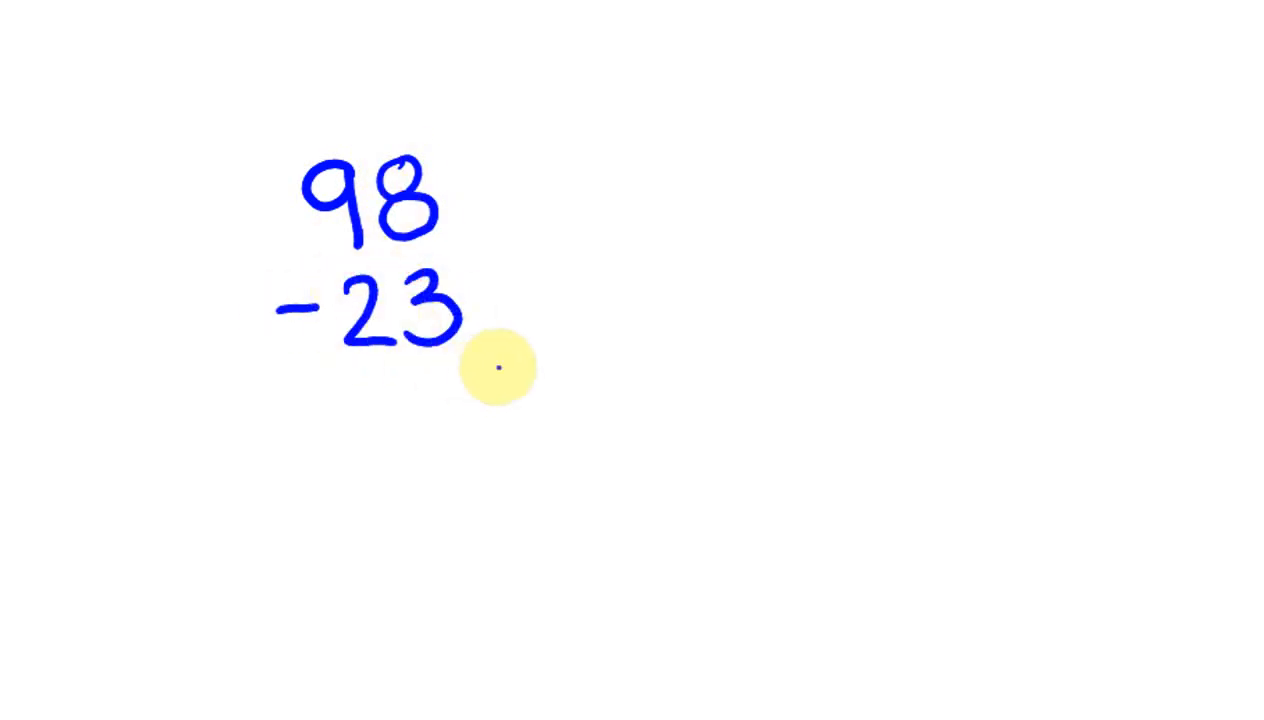
pyautogui.moveTo(497, 373); pyautogui.dragTo(265, 393)
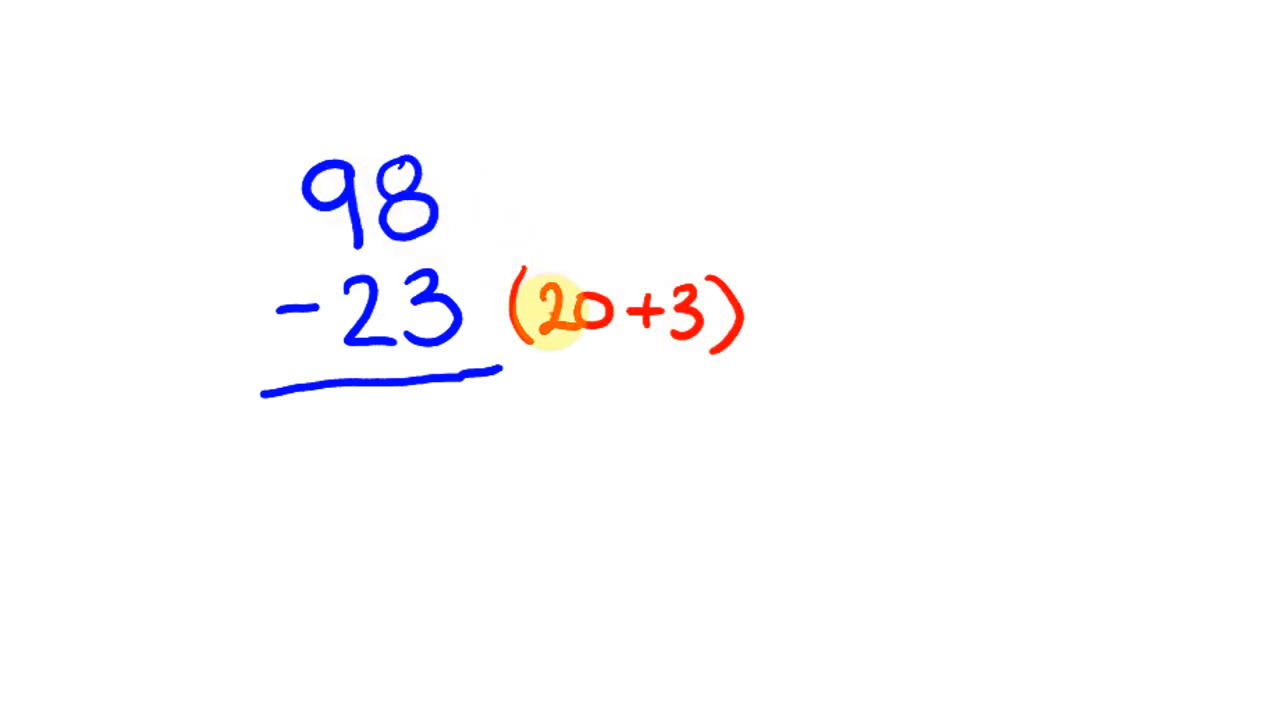
pyautogui.moveTo(665, 315)
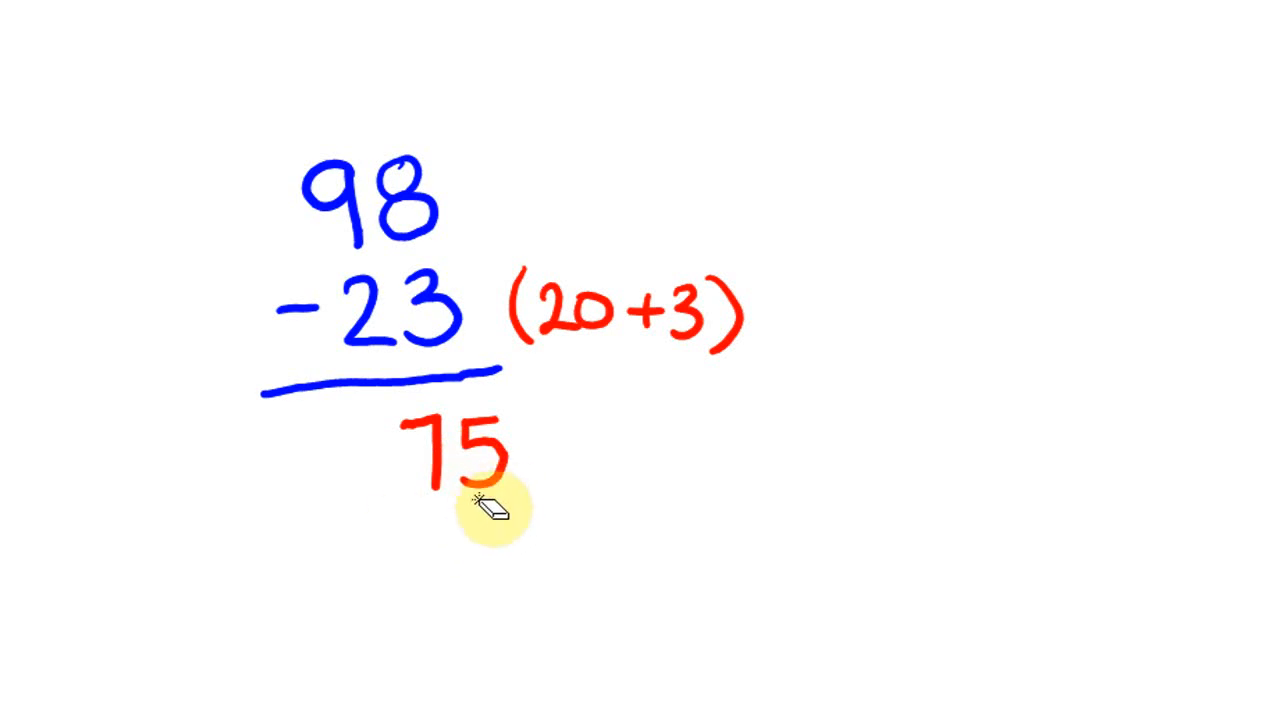
pyautogui.moveTo(490, 510); pyautogui.dragTo(320, 265)
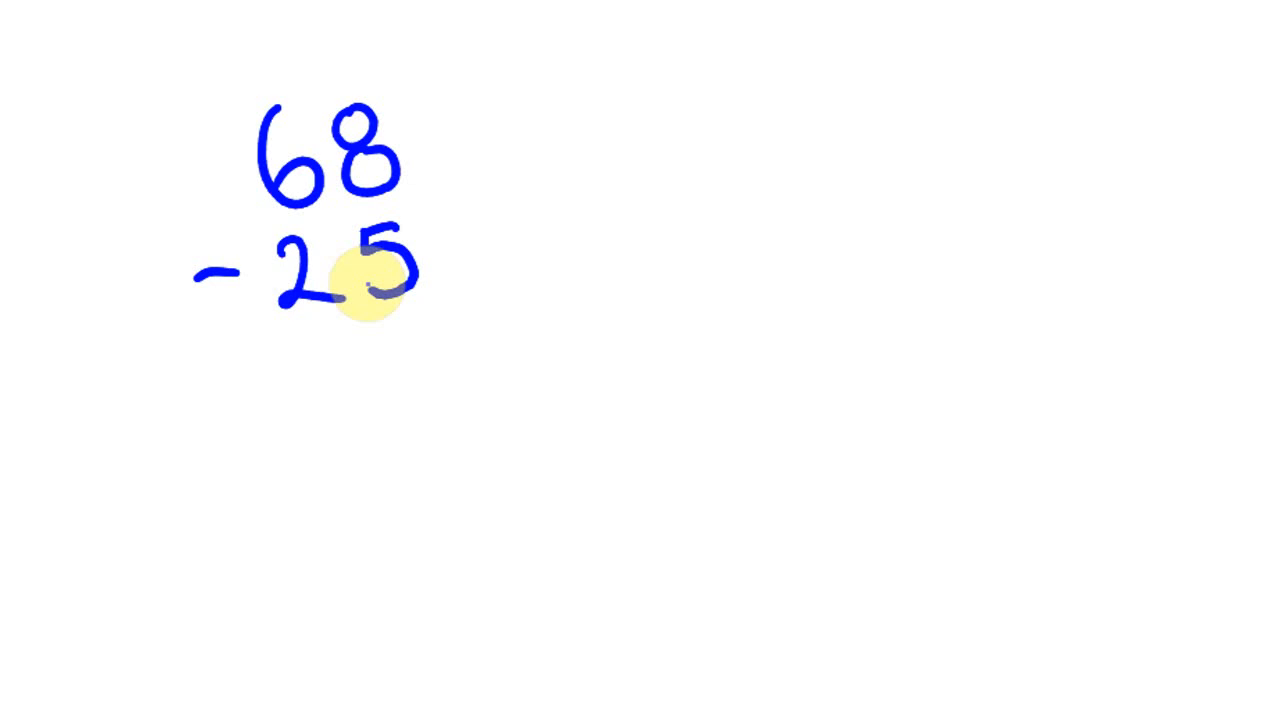
# Draw the blue answer line under 68 − 25.
pyautogui.moveTo(220, 320); pyautogui.dragTo(460, 315)
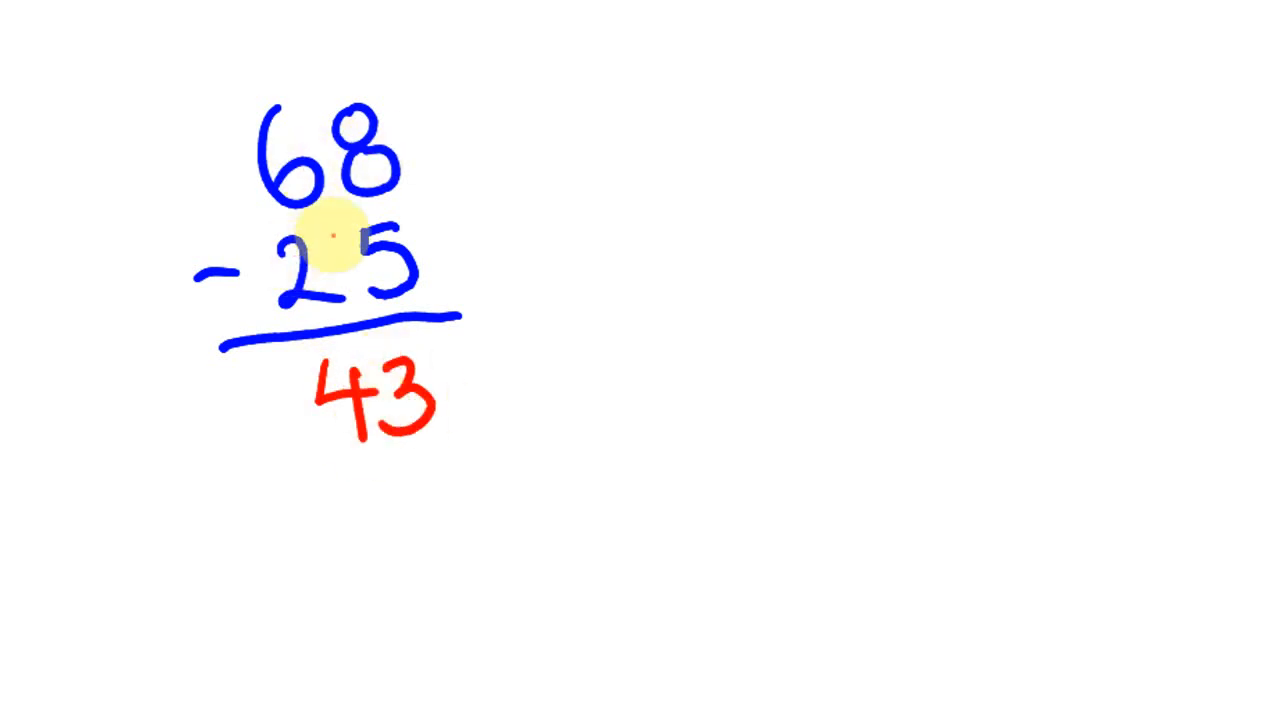
pyautogui.moveTo(335, 435)
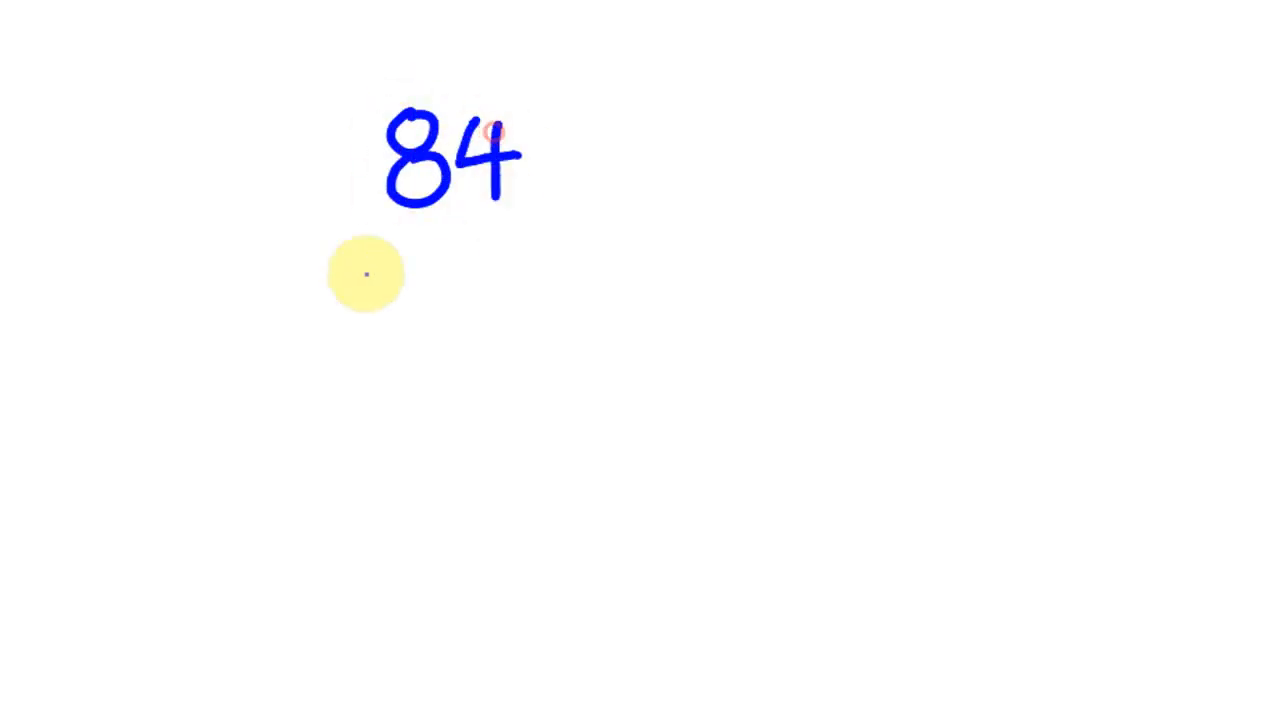
# Write − 59 in blue beneath 84 to form the third problem.
pyautogui.moveTo(330, 280); pyautogui.dragTo(460, 290)
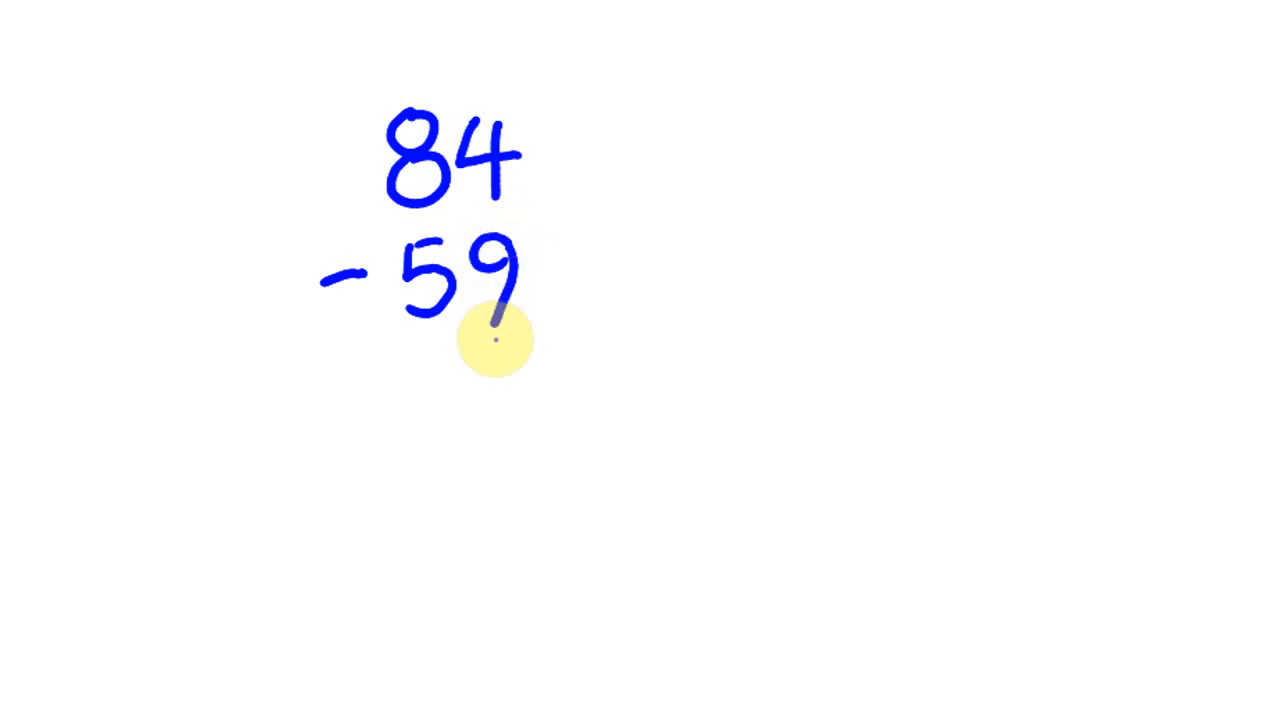
pyautogui.moveTo(490, 250)
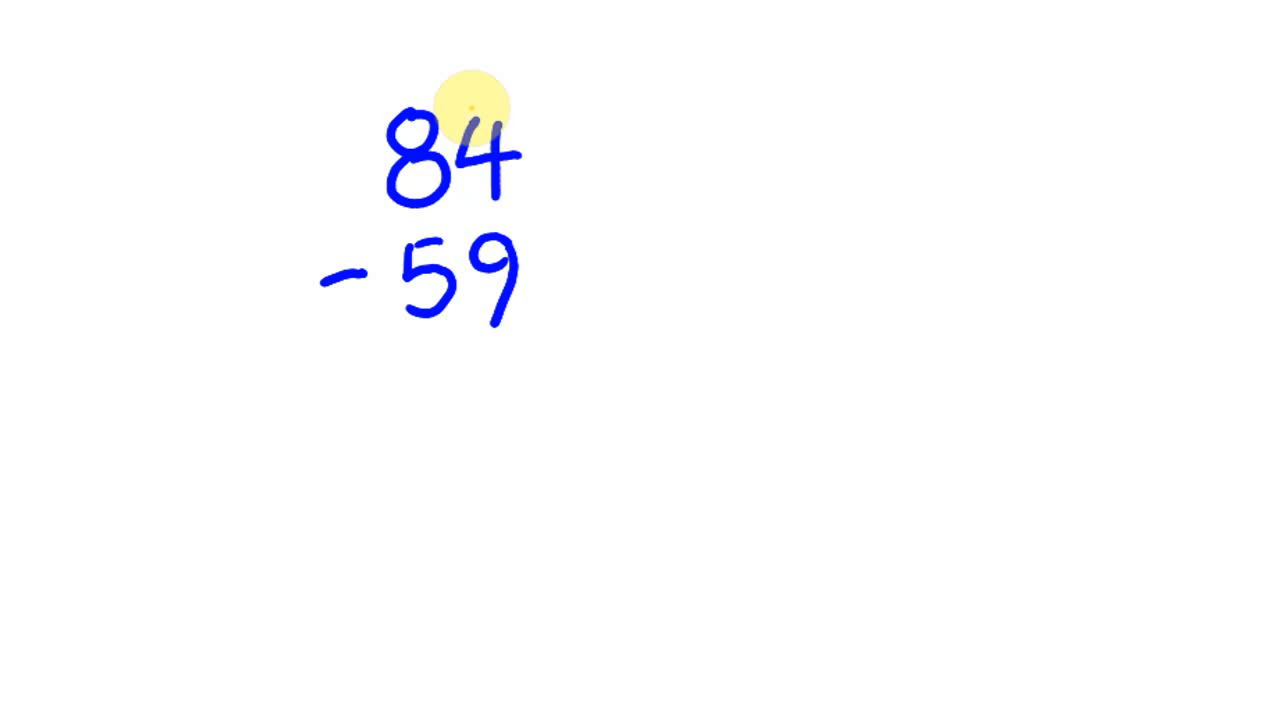
pyautogui.moveTo(435, 195)
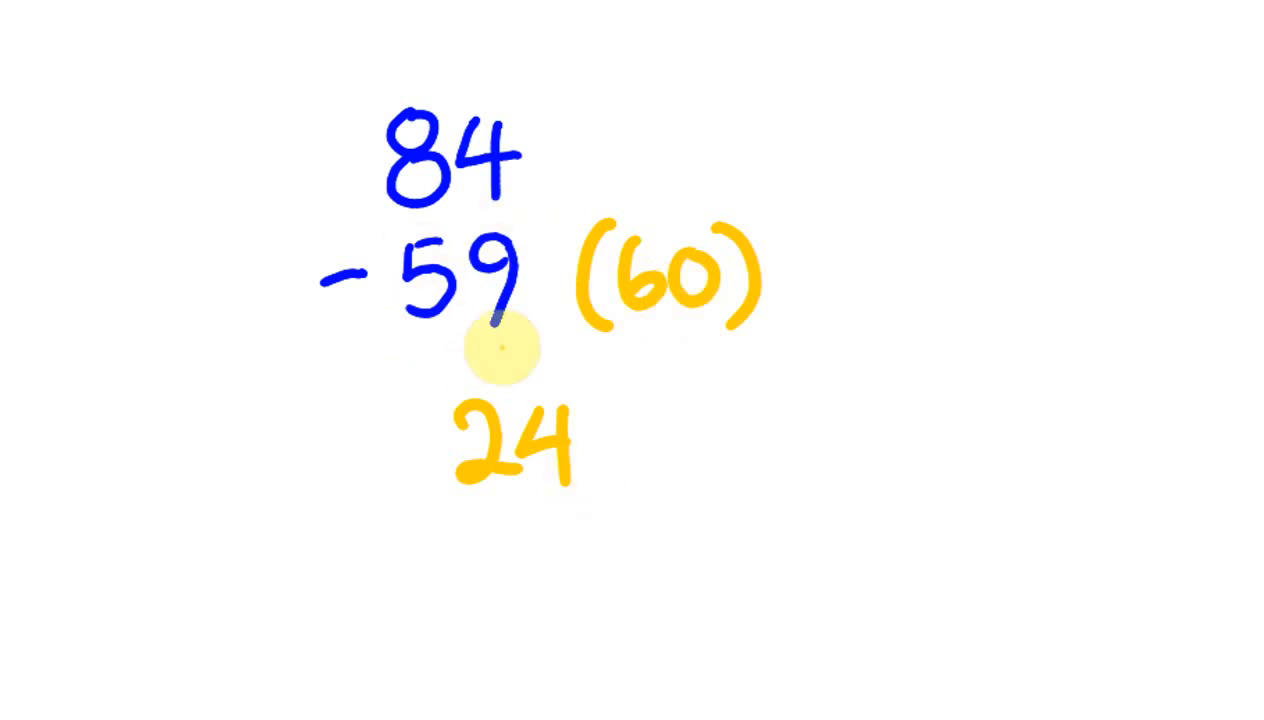
pyautogui.moveTo(635, 463)
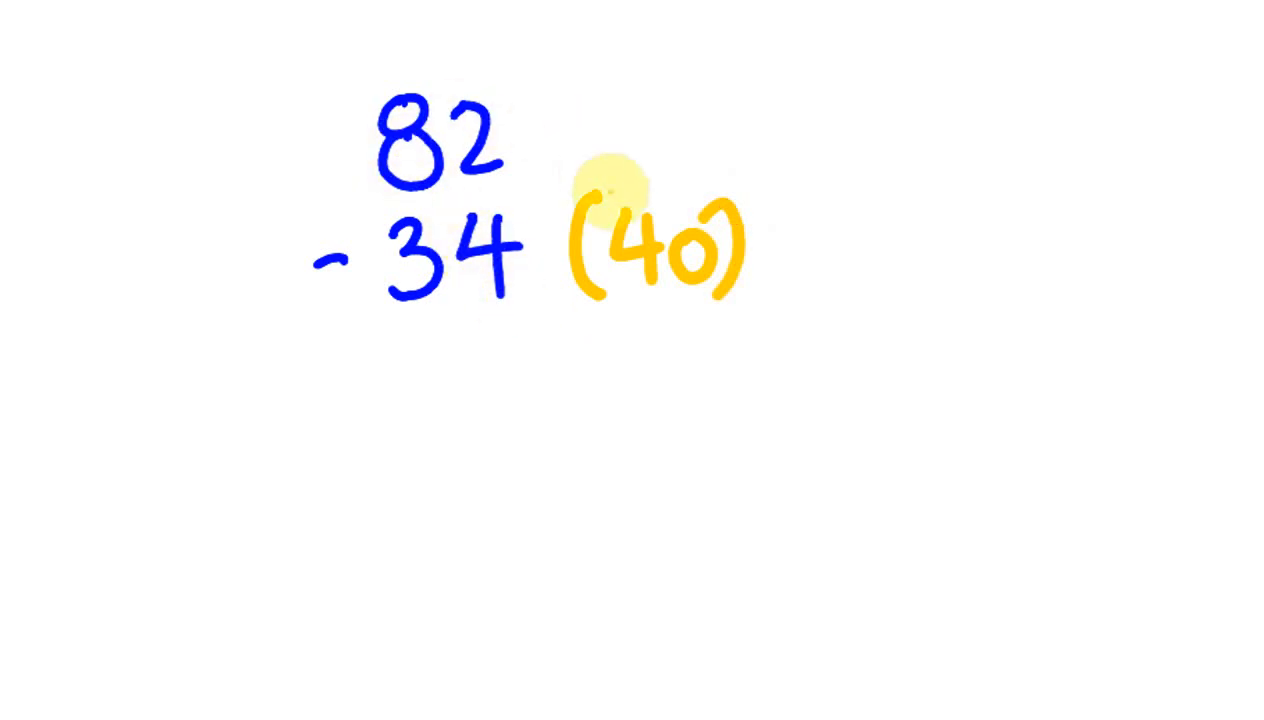
pyautogui.moveTo(470, 310)
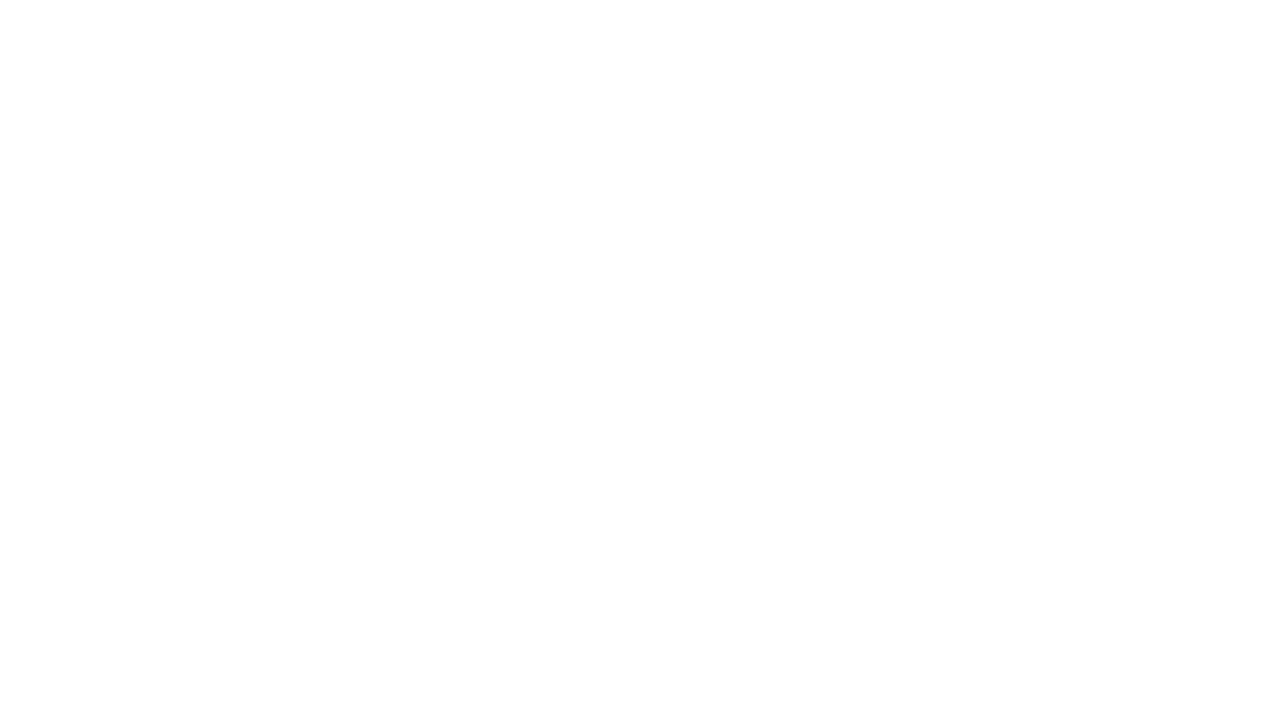
# Write 67 − 48 and 51 − 27 in blue and draw their underlines.
pyautogui.click(323, 127)
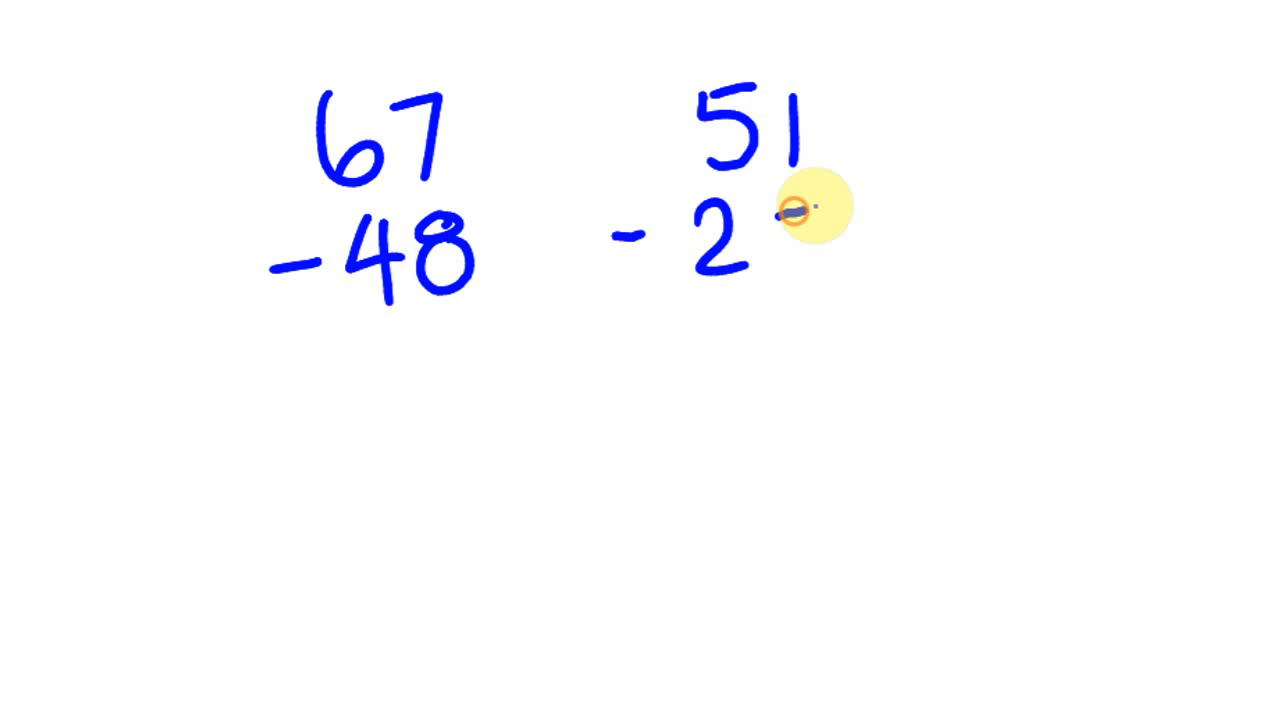
pyautogui.moveTo(800, 200); pyautogui.dragTo(805, 270)
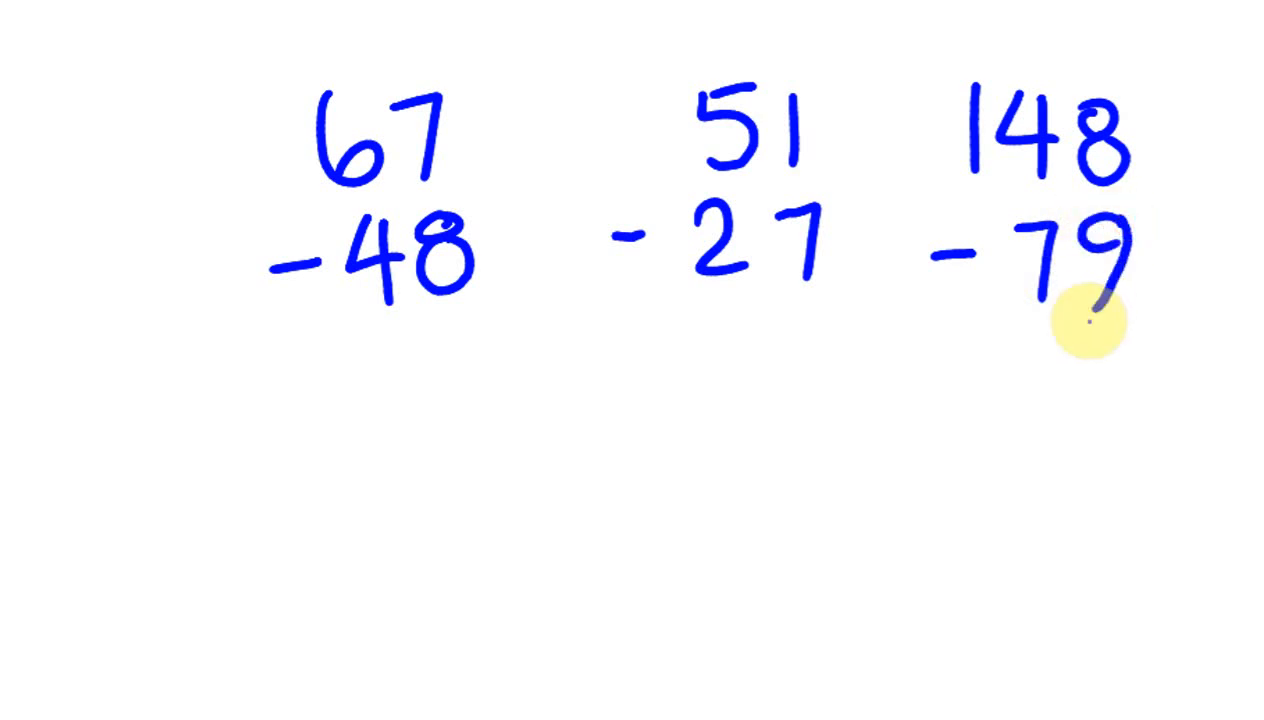
pyautogui.moveTo(240, 360); pyautogui.dragTo(575, 320)
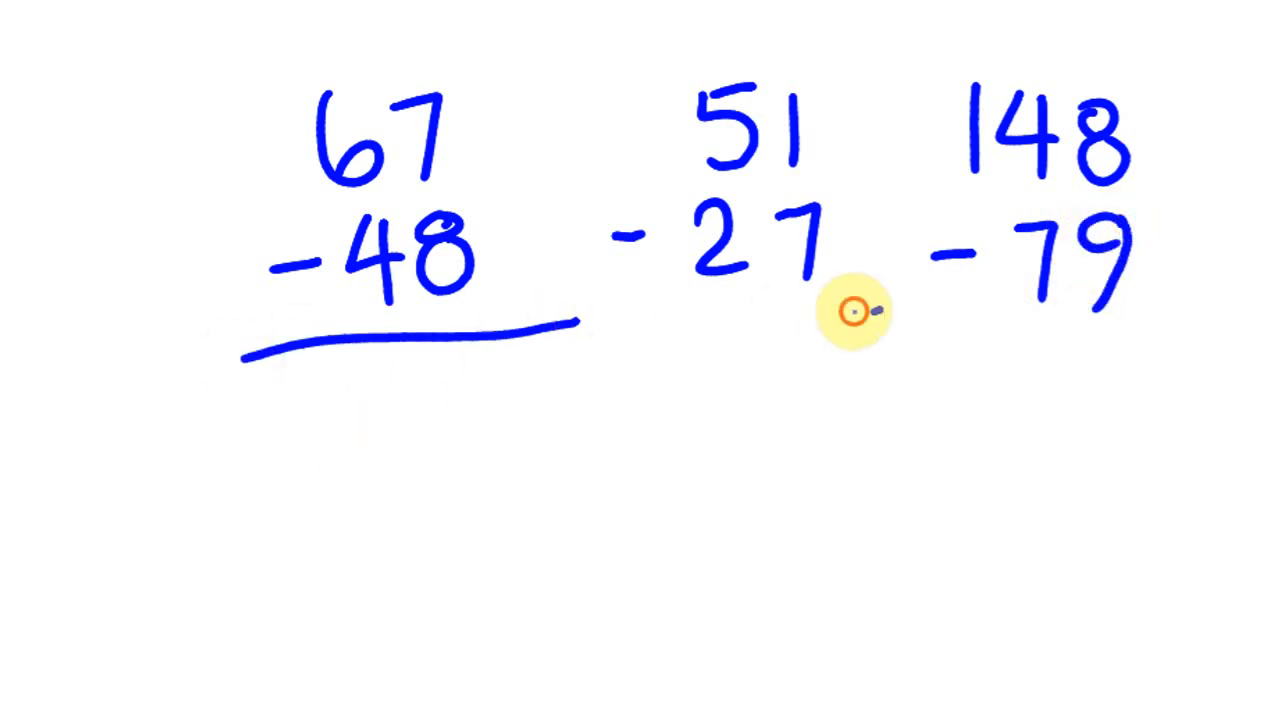
pyautogui.moveTo(600, 320); pyautogui.dragTo(890, 310)
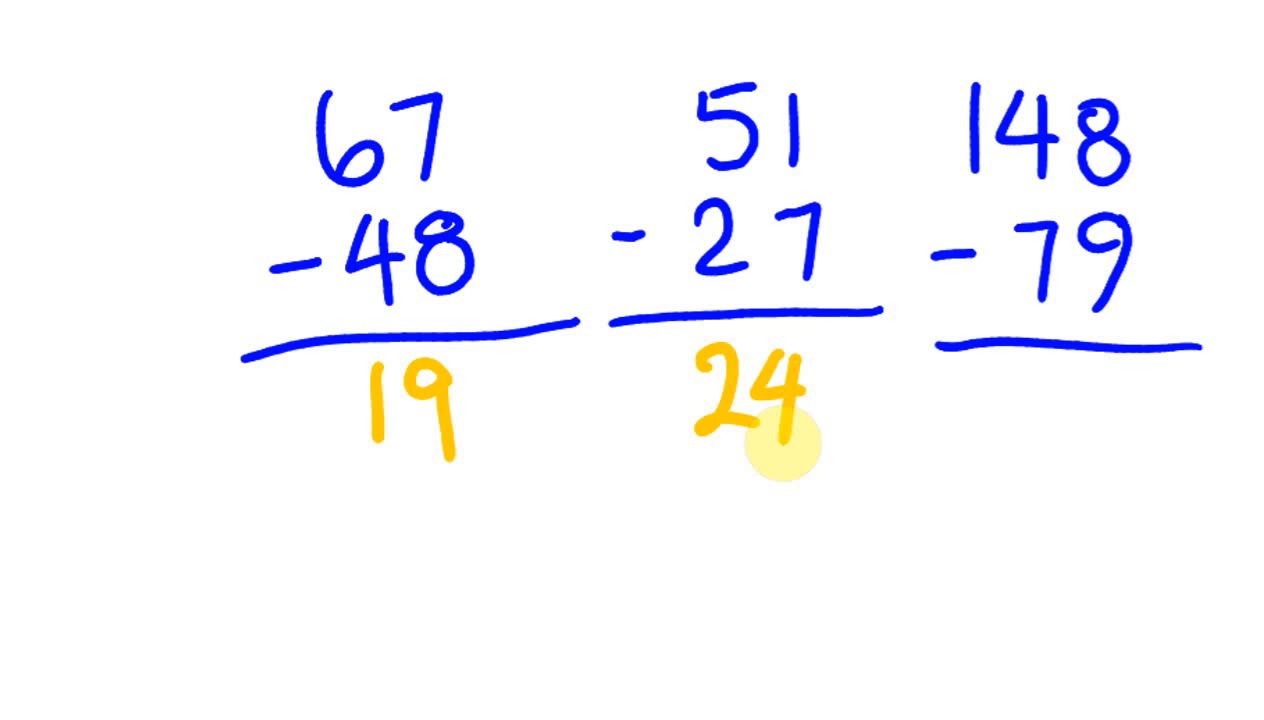
pyautogui.moveTo(1050, 150)
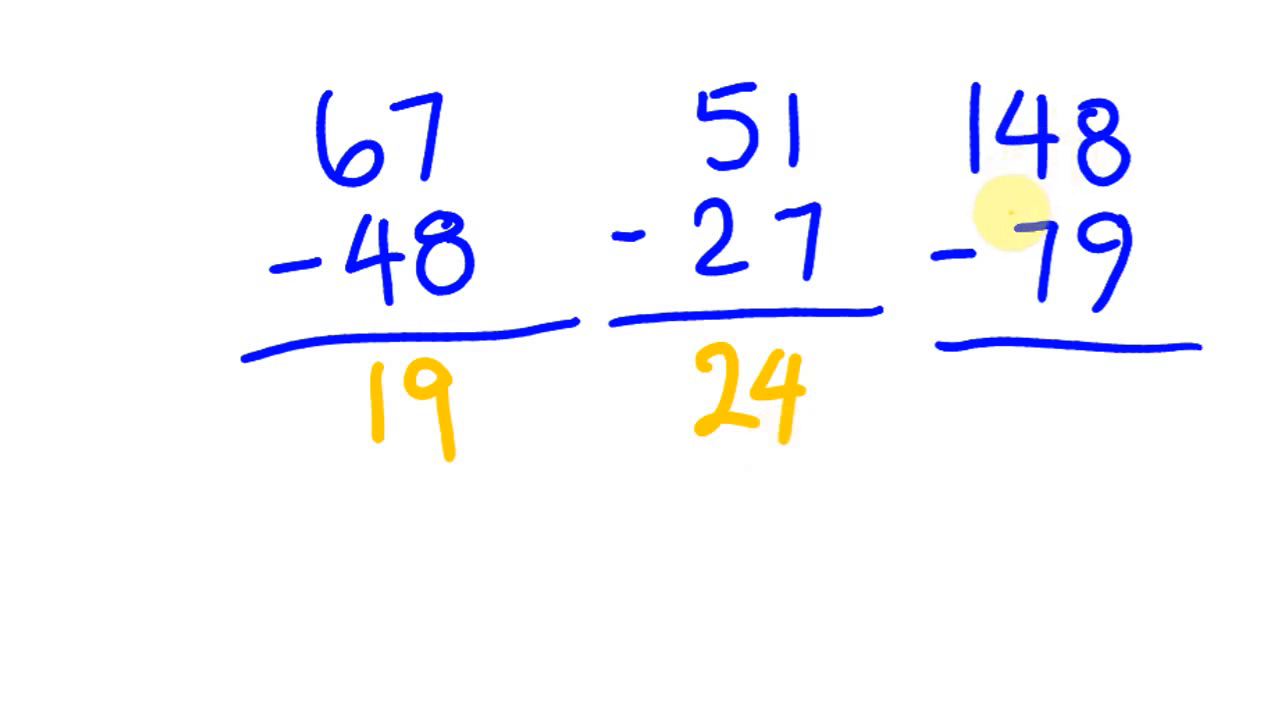
pyautogui.moveTo(1015, 213)
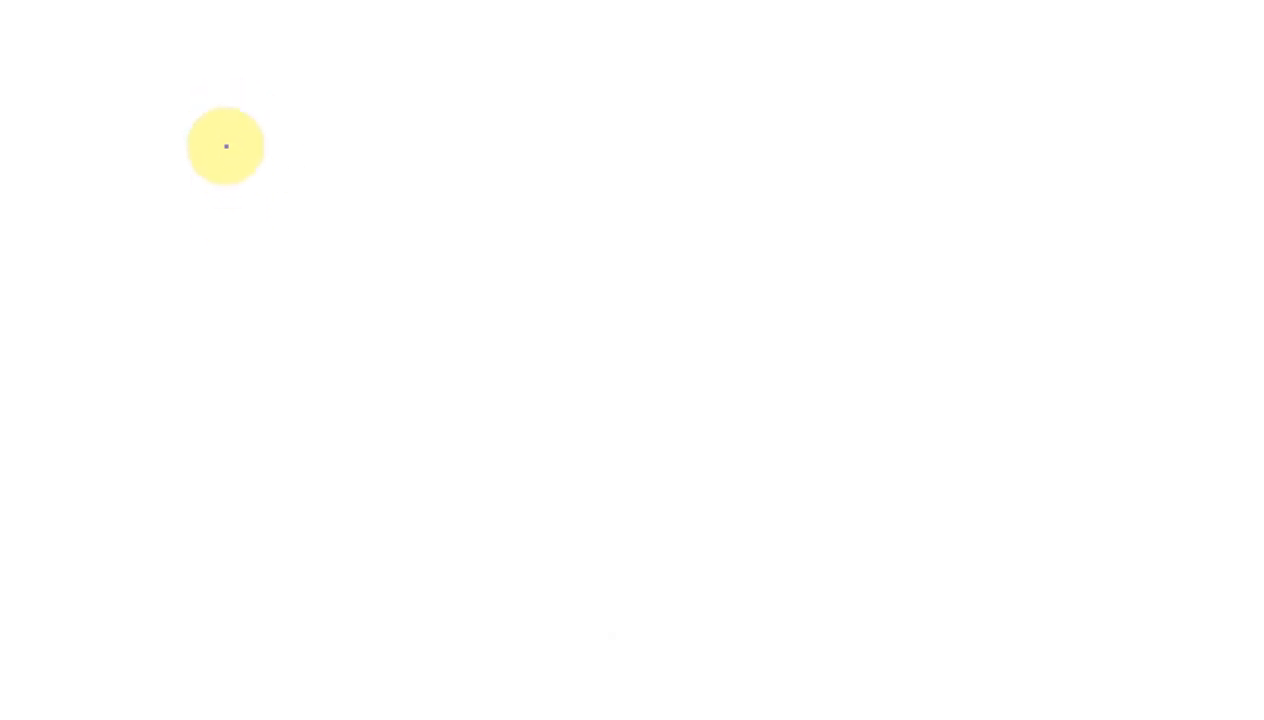
# Write 162 and − 97 beneath it in blue on the blank page.
pyautogui.moveTo(222, 110); pyautogui.dragTo(231, 210)
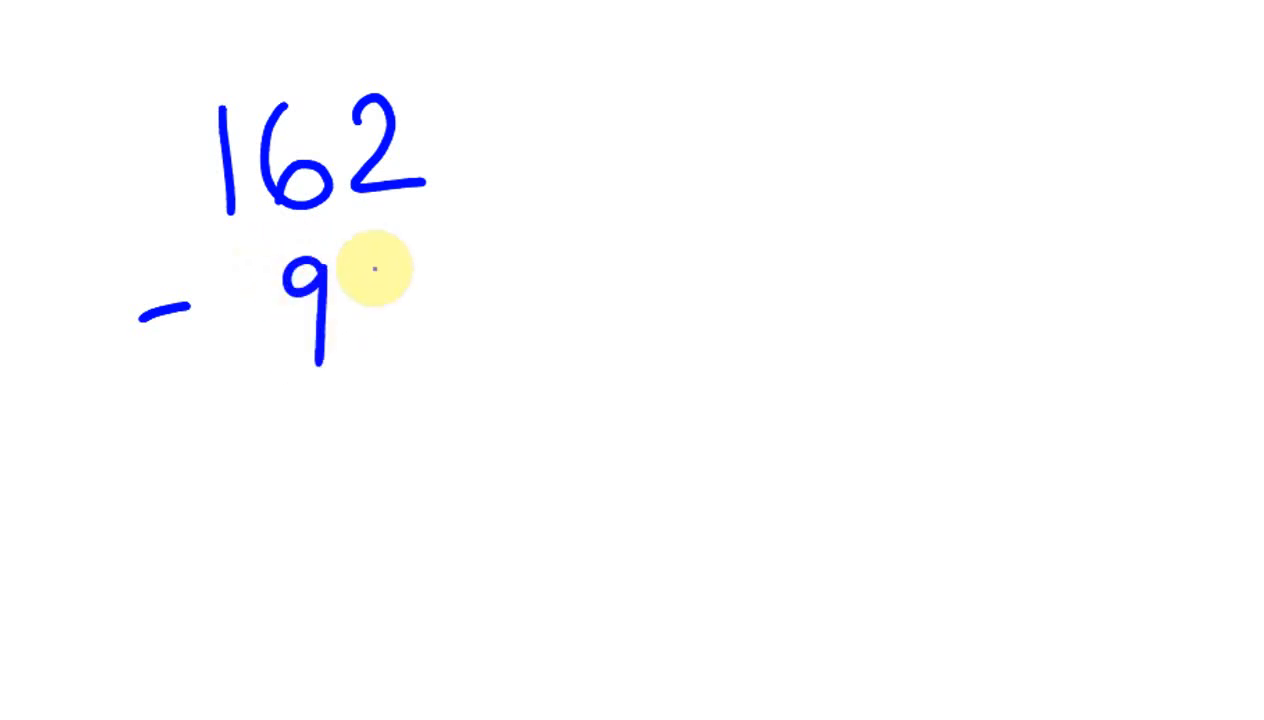
pyautogui.moveTo(395, 230); pyautogui.dragTo(410, 350)
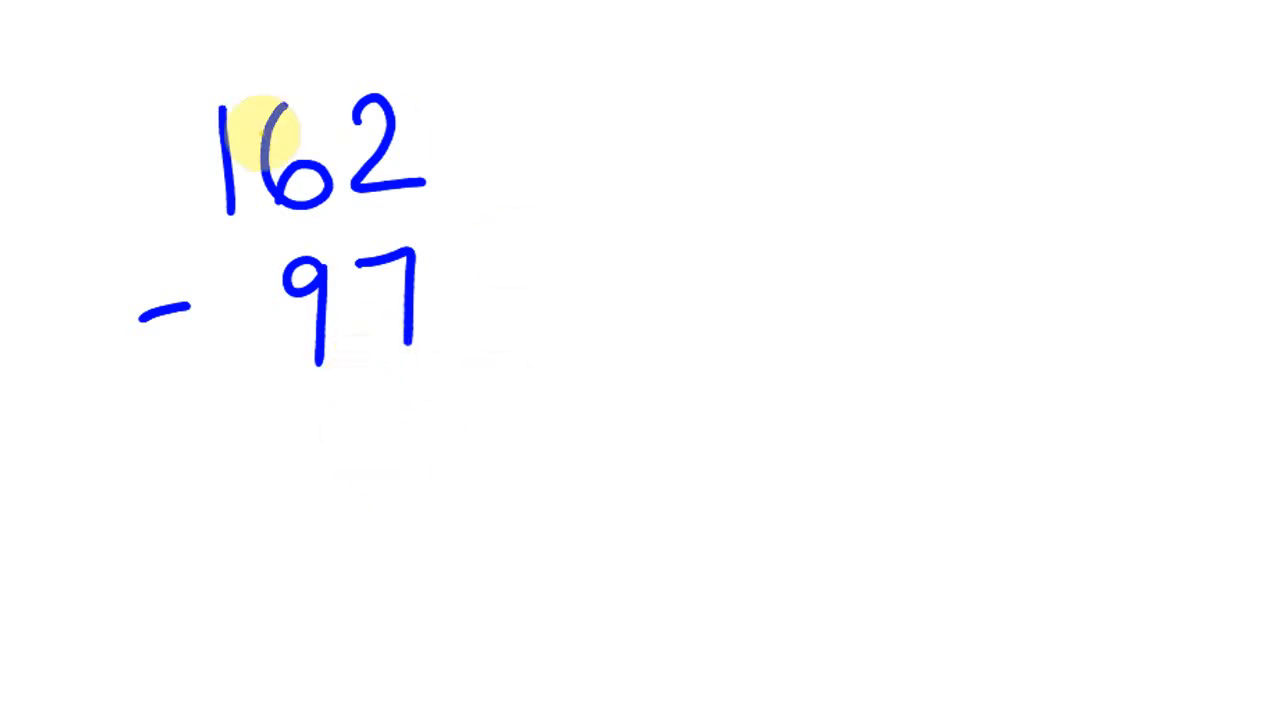
pyautogui.moveTo(443, 496)
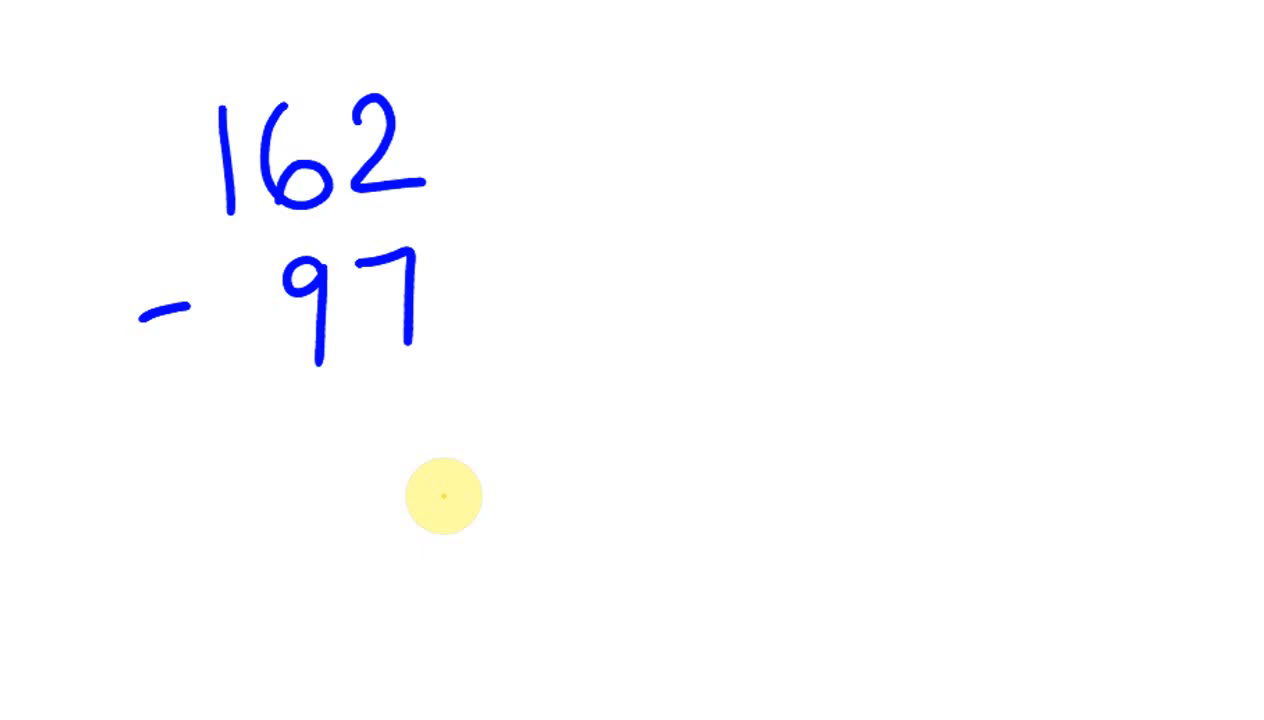